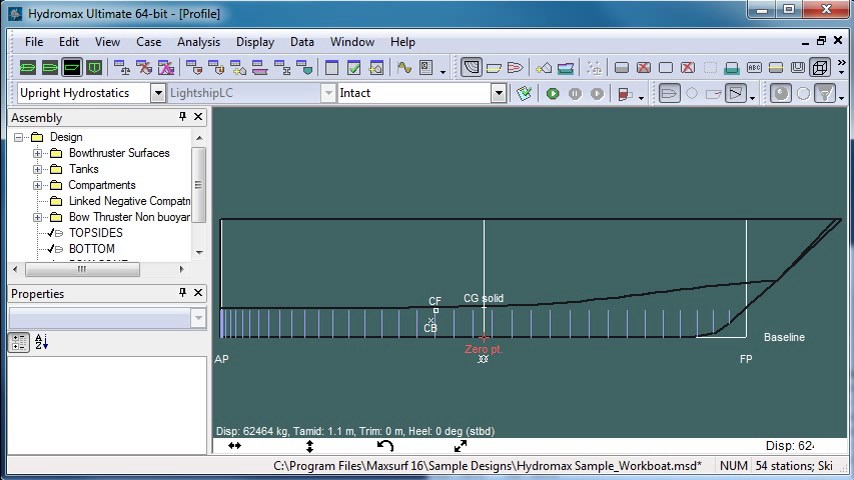
pyautogui.moveTo(138, 253)
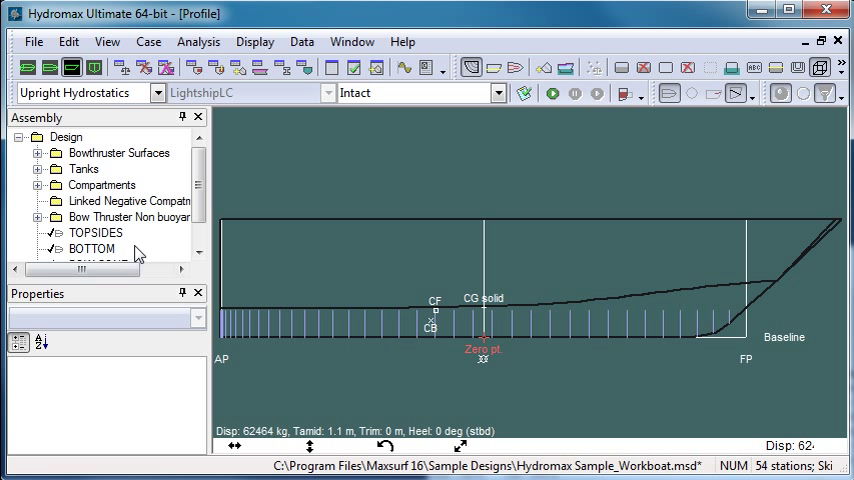
# Step: Keep the workboat trim fixed at 0 m in the Analysis Trim settings
pyautogui.click(160, 92)
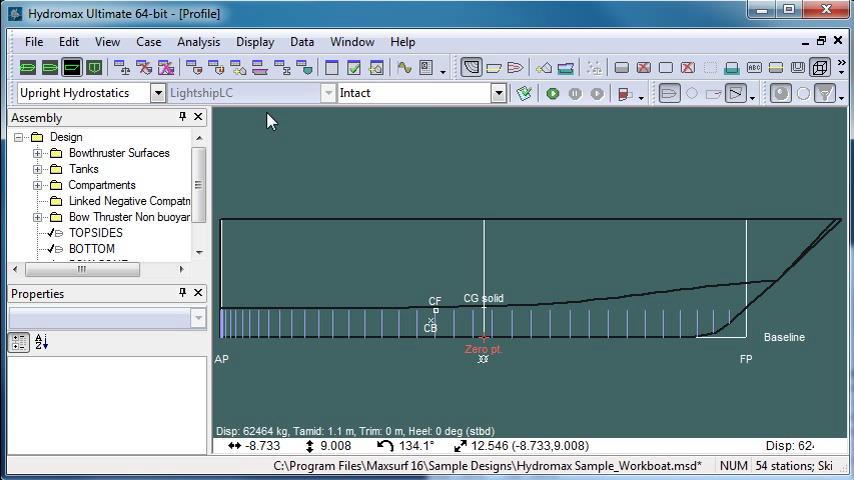
pyautogui.click(198, 41)
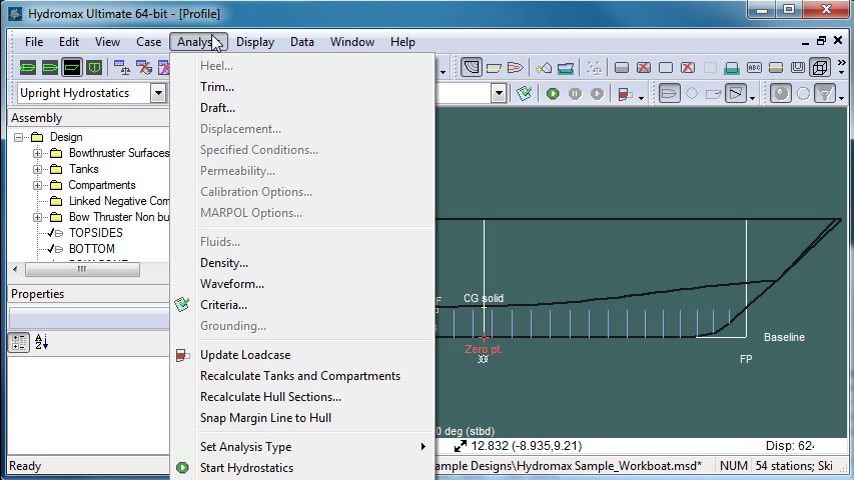
pyautogui.moveTo(228, 208)
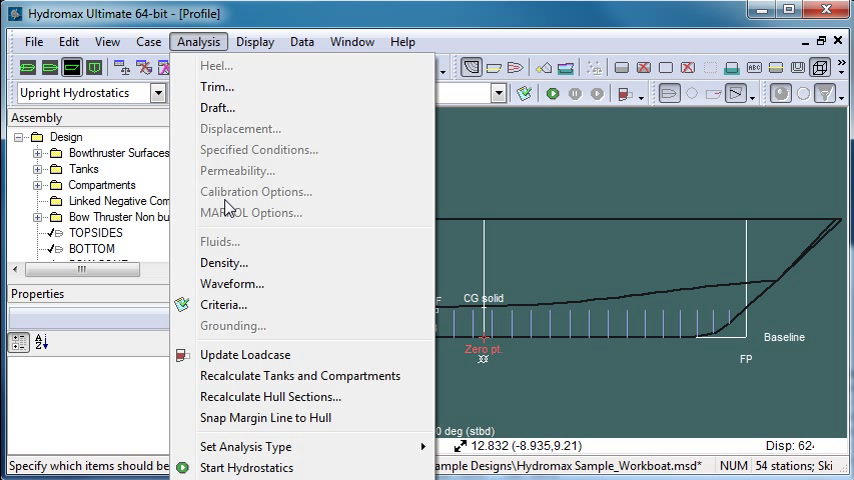
pyautogui.moveTo(232, 137)
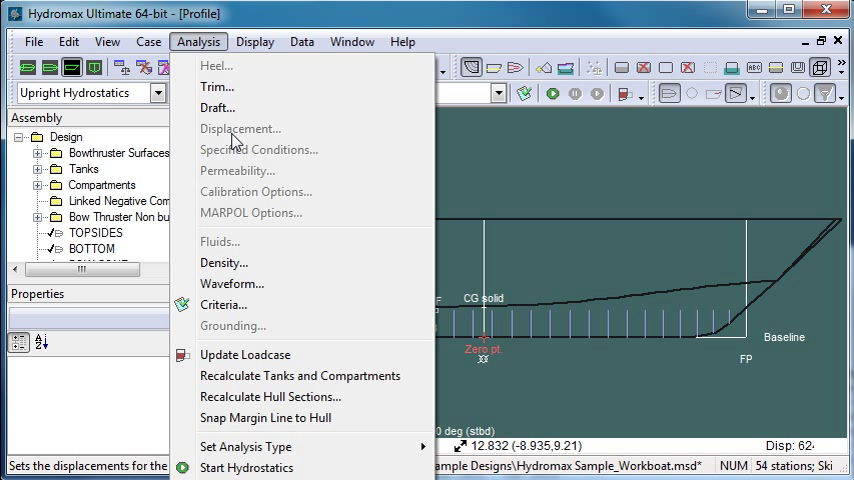
pyautogui.moveTo(218, 108)
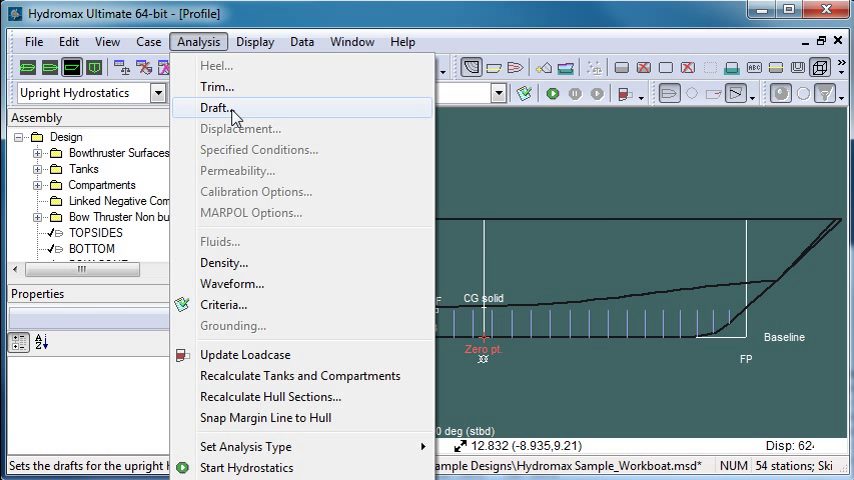
pyautogui.click(217, 86)
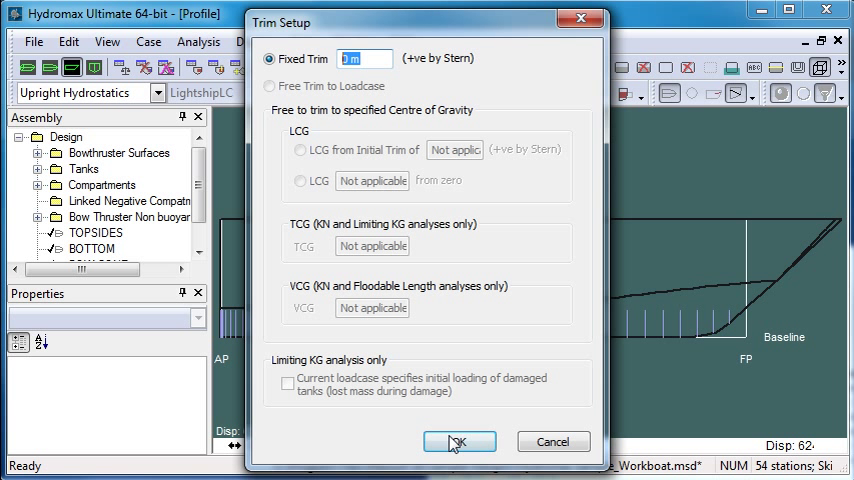
pyautogui.click(459, 441)
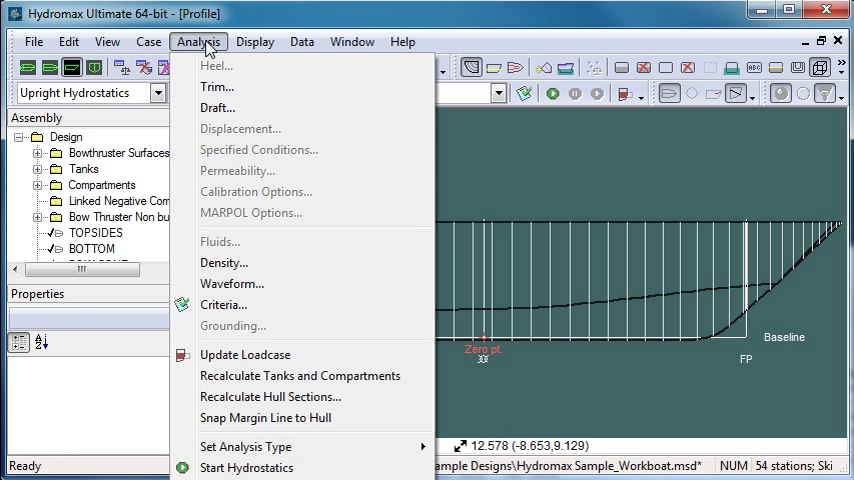
# Step: Set the draft range from 1 m to 2 m with a 0.1 m increment
pyautogui.click(218, 107)
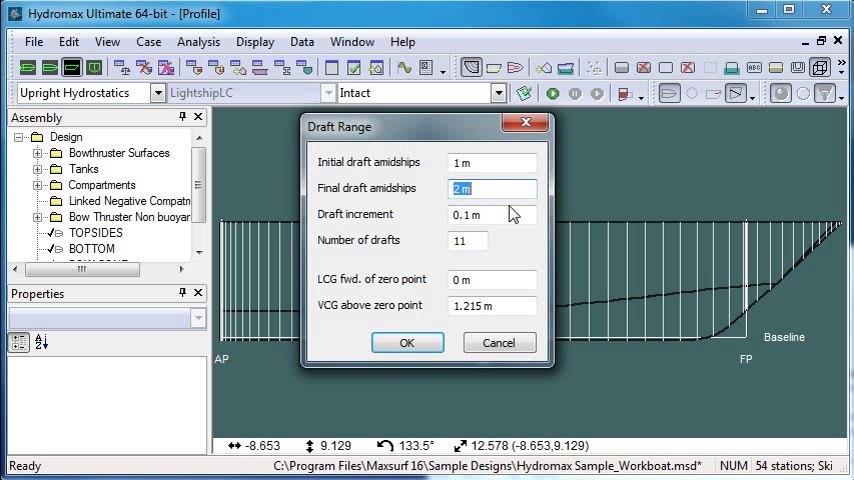
pyautogui.click(468, 240)
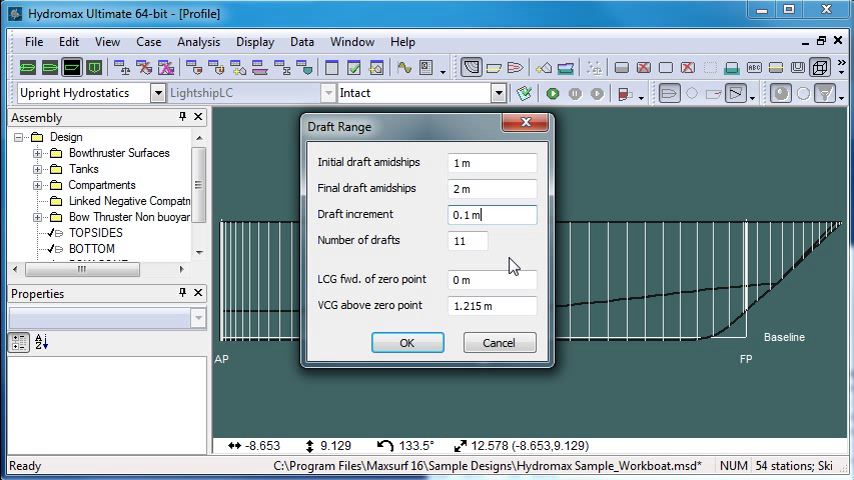
pyautogui.click(492, 280)
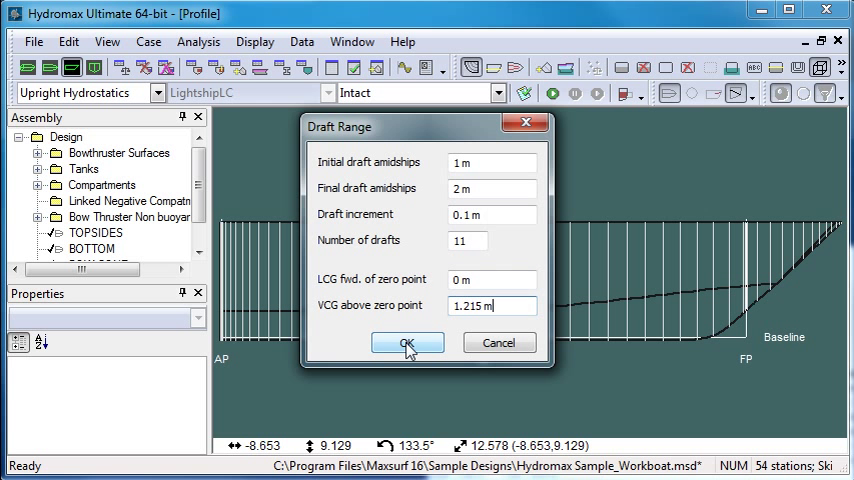
pyautogui.click(408, 343)
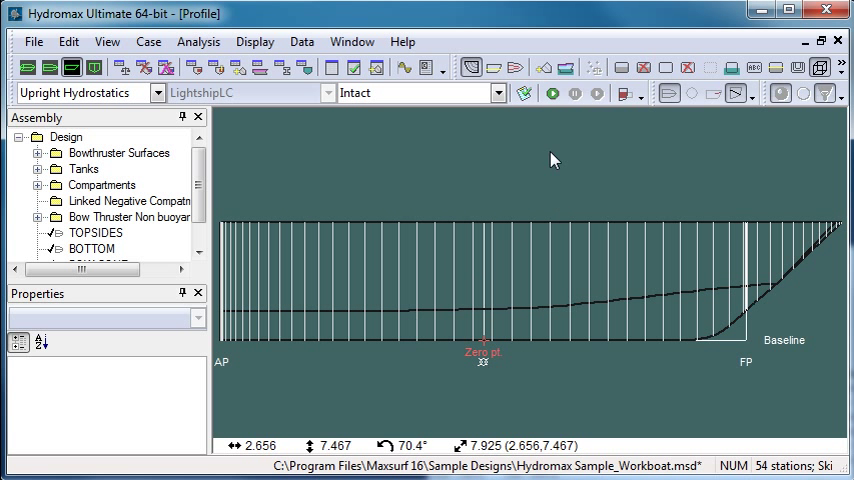
# Step: Run the upright hydrostatics analysis over the draft range, ending at 168864 kg displacement
pyautogui.click(552, 93)
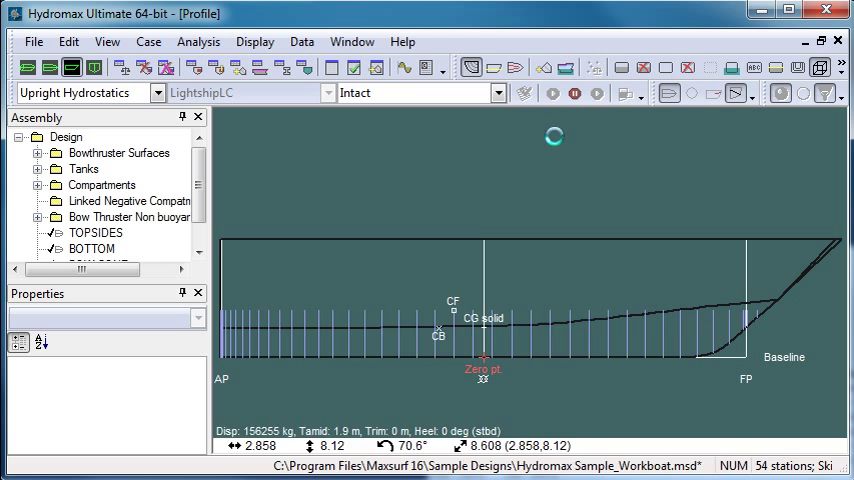
pyautogui.click(551, 92)
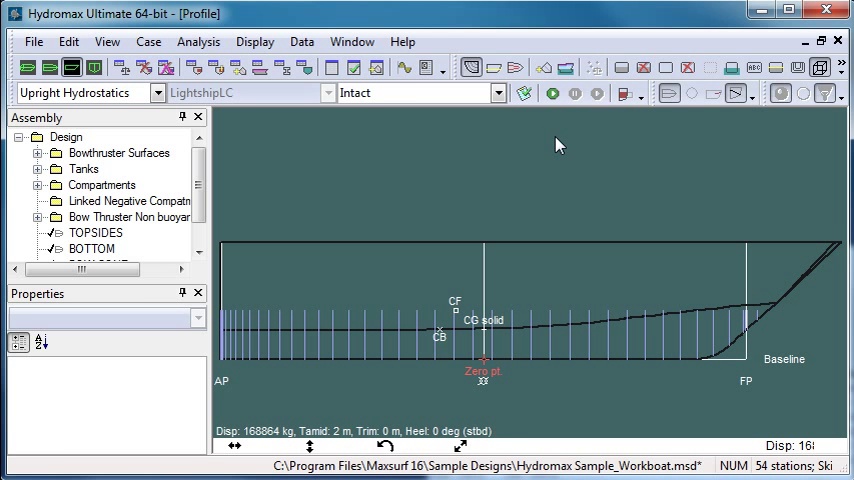
pyautogui.click(333, 68)
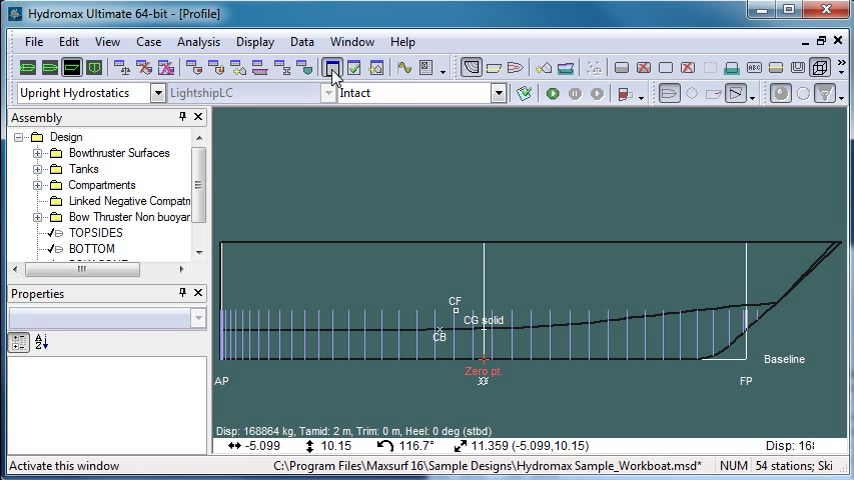
# Step: Inspect a draft column and the Wetted Area row, then show the displacement/LCF graph
pyautogui.click(332, 67)
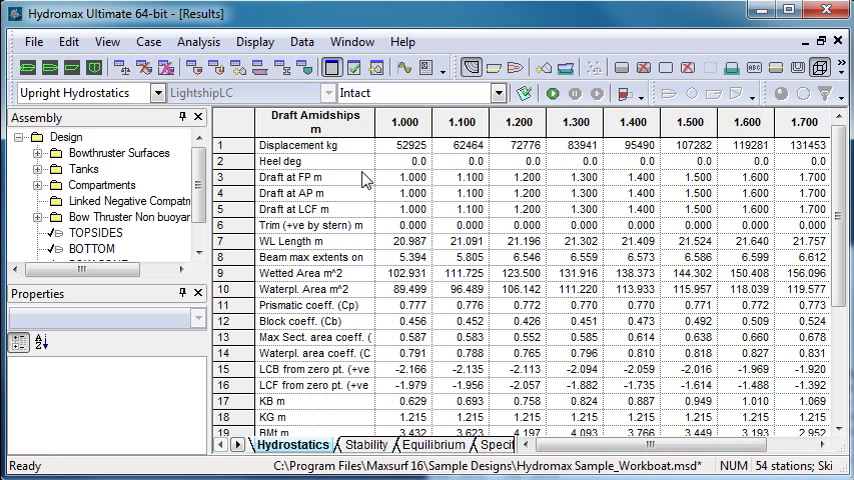
pyautogui.moveTo(413, 227)
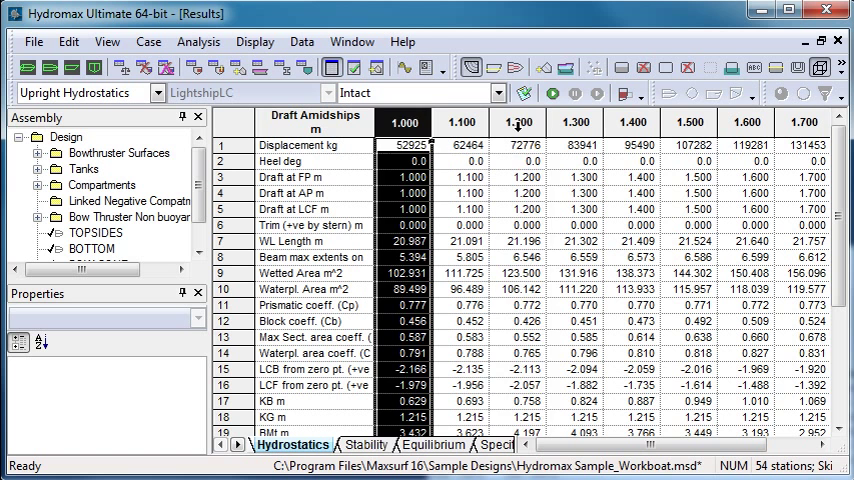
pyautogui.click(689, 121)
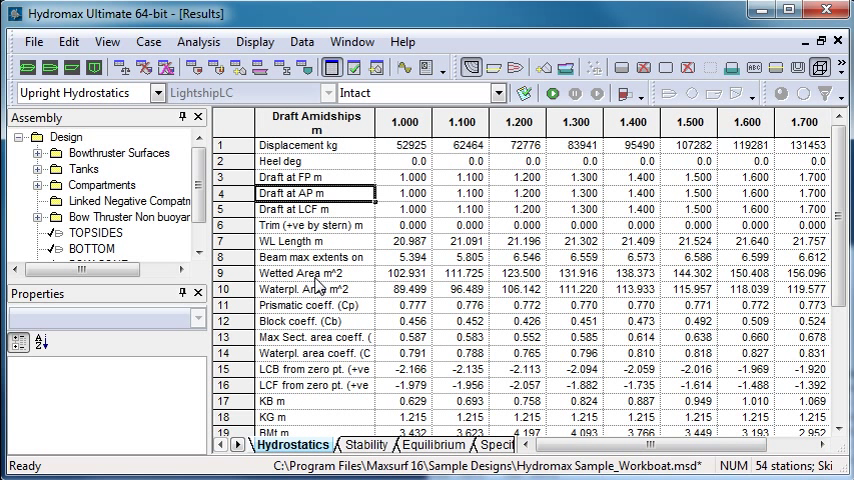
pyautogui.click(305, 273)
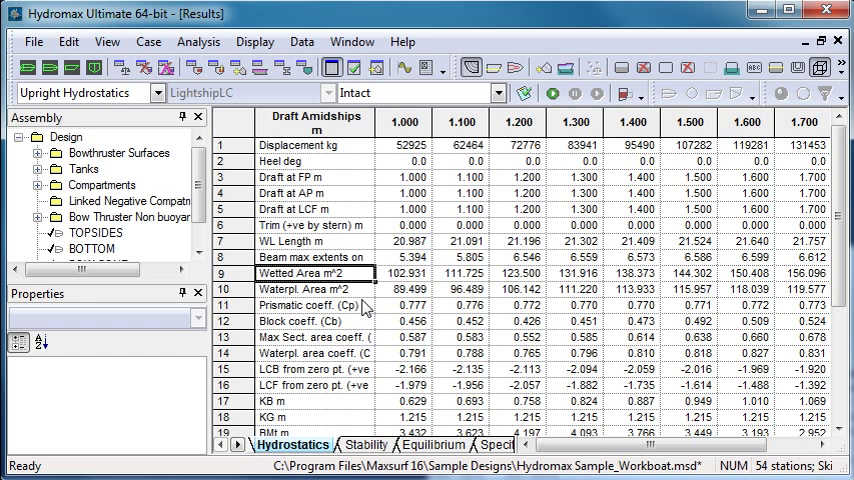
pyautogui.click(403, 68)
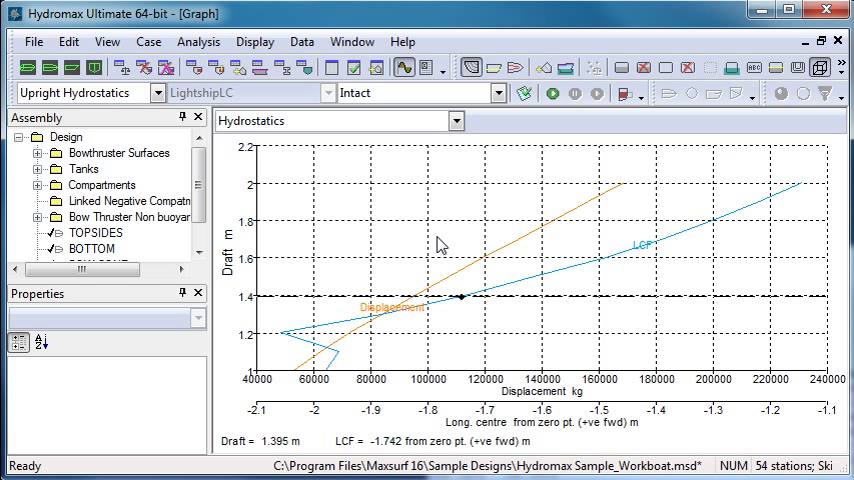
pyautogui.moveTo(357, 341)
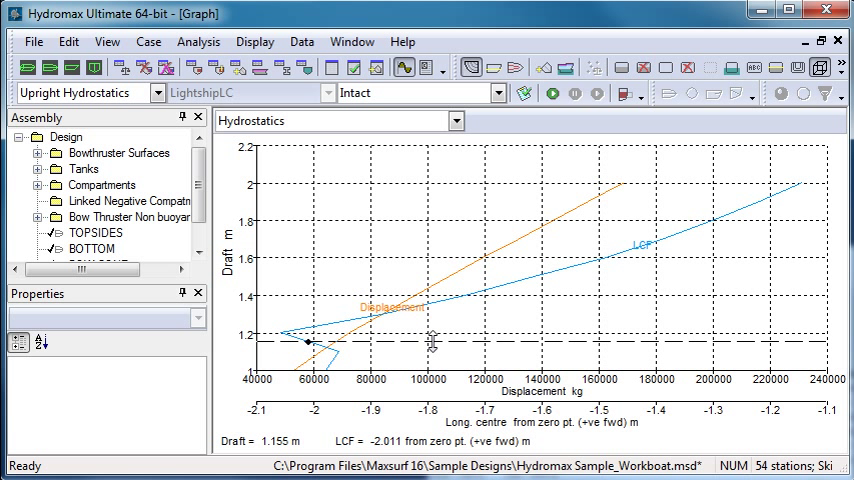
pyautogui.moveTo(497, 338)
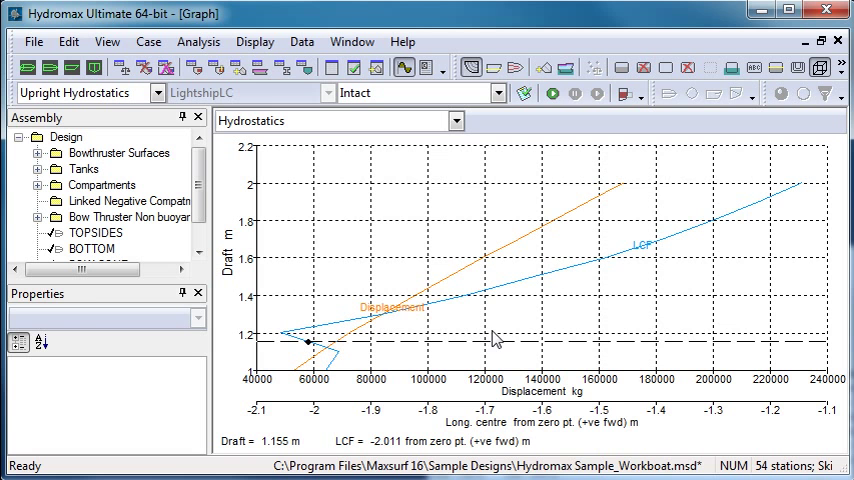
pyautogui.moveTo(333, 89)
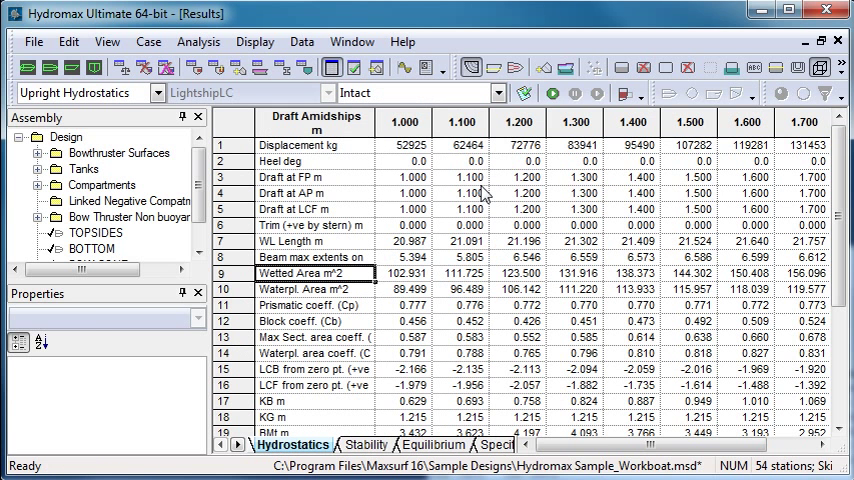
# Step: Select the 1.100 m draft results and show that condition in the Profile view
pyautogui.click(462, 121)
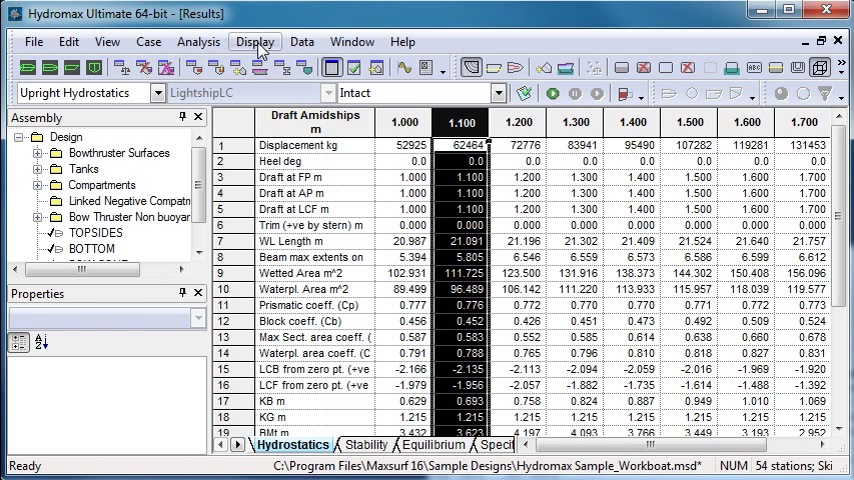
pyautogui.click(254, 41)
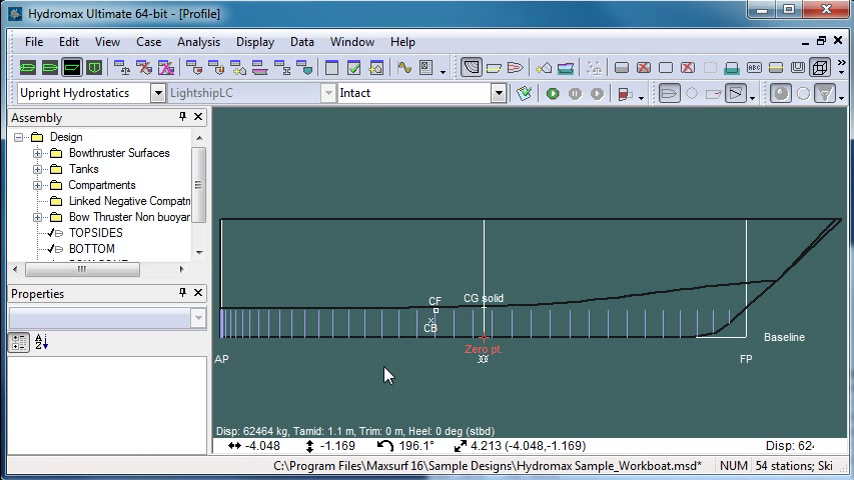
pyautogui.moveTo(340, 322)
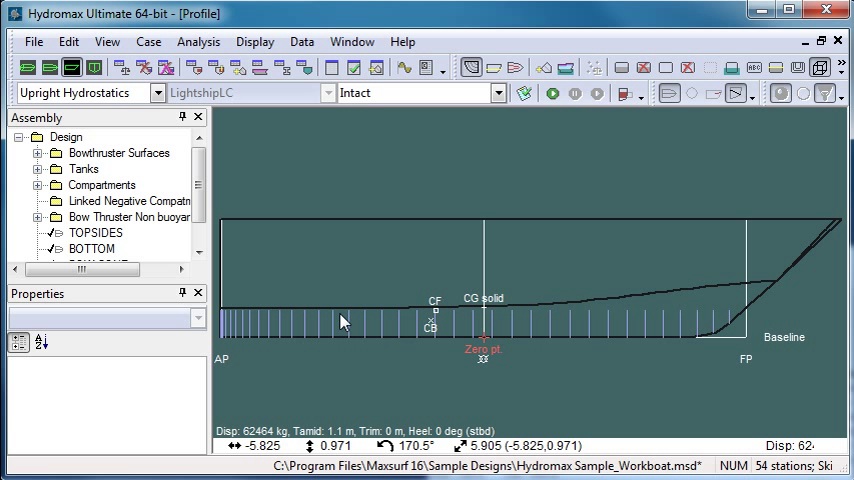
pyautogui.moveTo(408, 320)
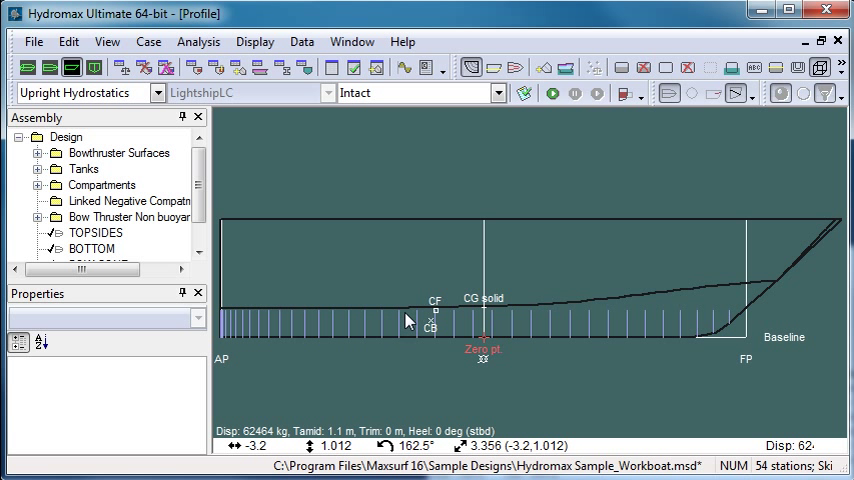
pyautogui.moveTo(289, 315)
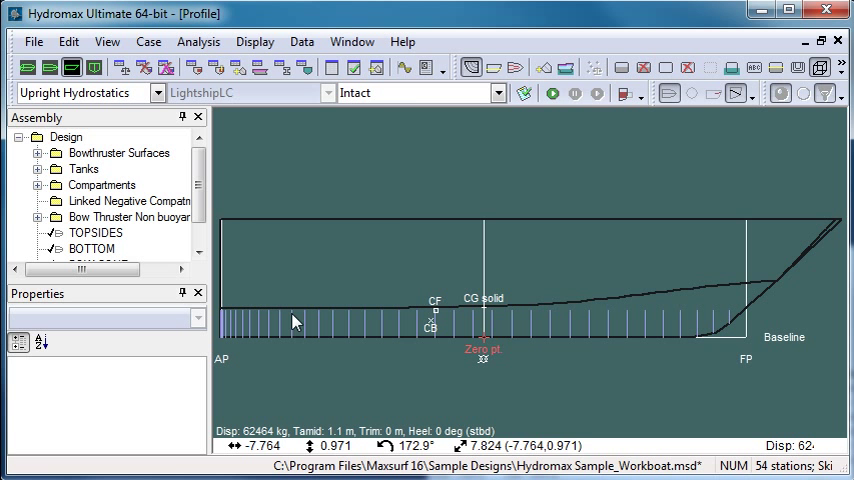
# Step: Switch back to the displacement and LCF versus draft graph window
pyautogui.click(404, 67)
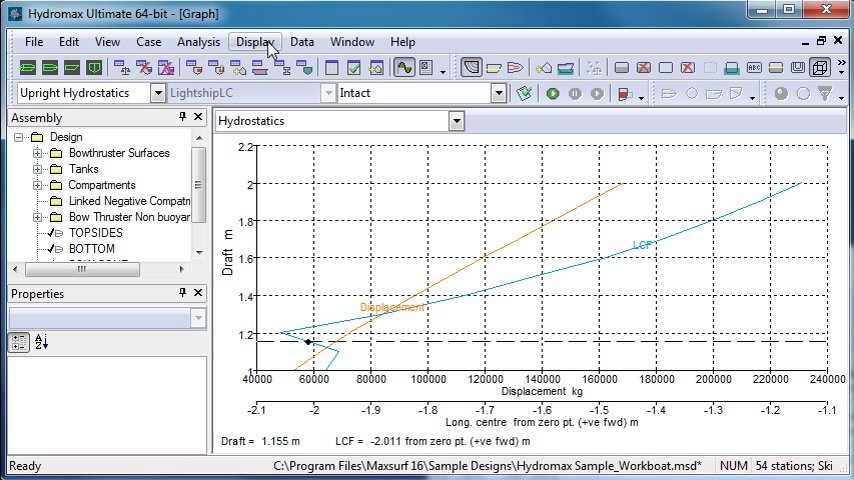
# Step: Open Display > Data Format to choose table and graph variables
pyautogui.click(255, 41)
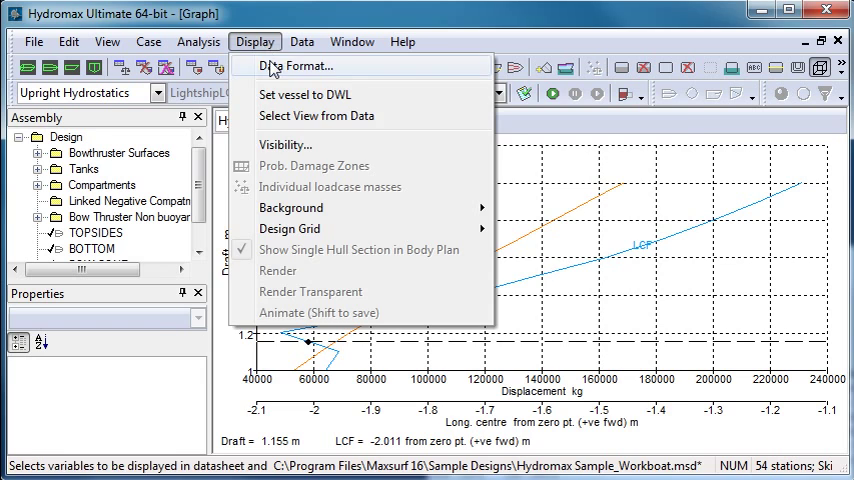
pyautogui.click(293, 66)
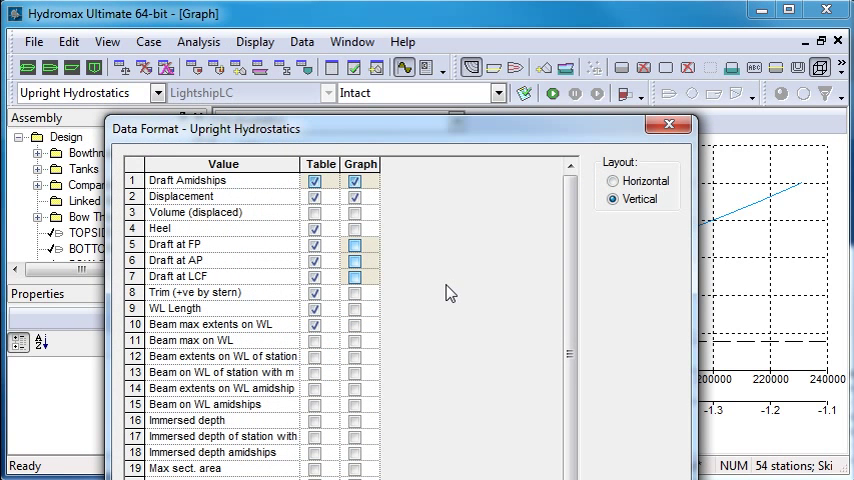
pyautogui.moveTo(393, 265)
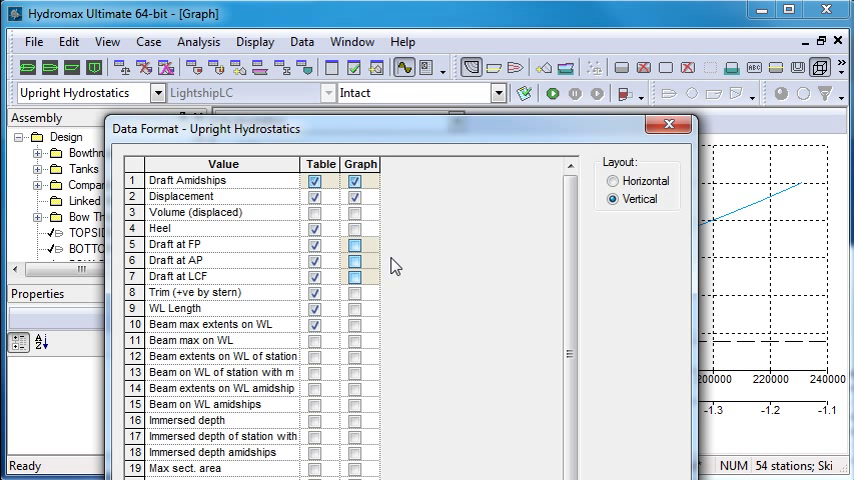
pyautogui.moveTo(373, 428)
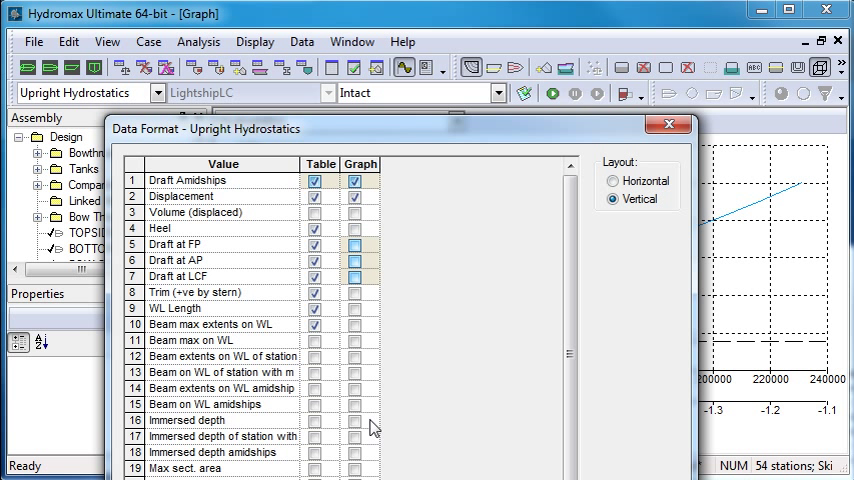
pyautogui.moveTo(372, 428)
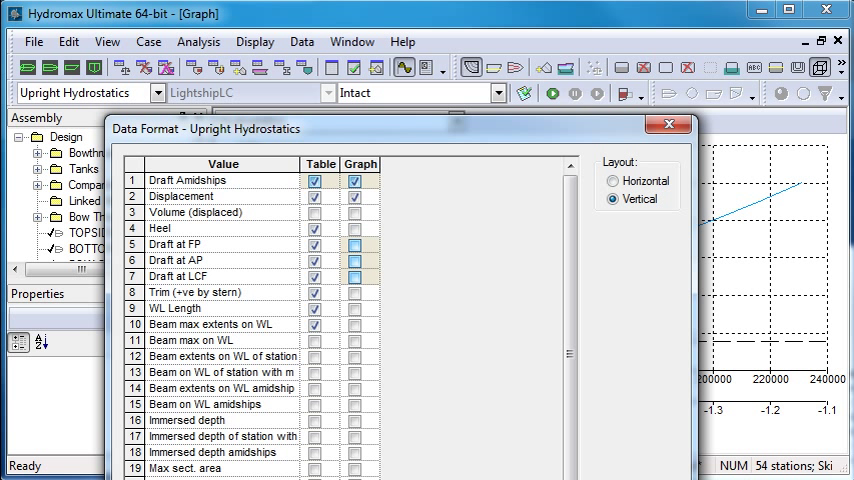